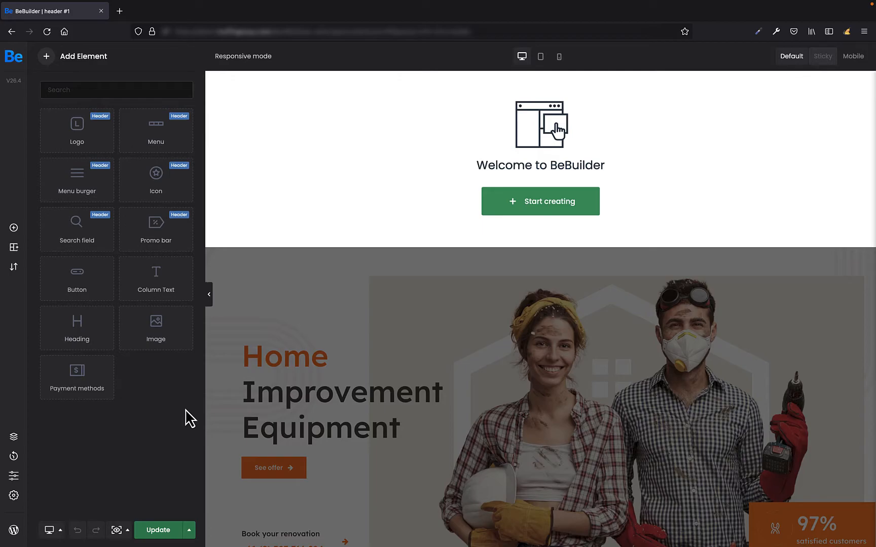
- Drag the Logo element into the left side of the empty header
{"action": "left_click", "coordinate": [116, 90]}
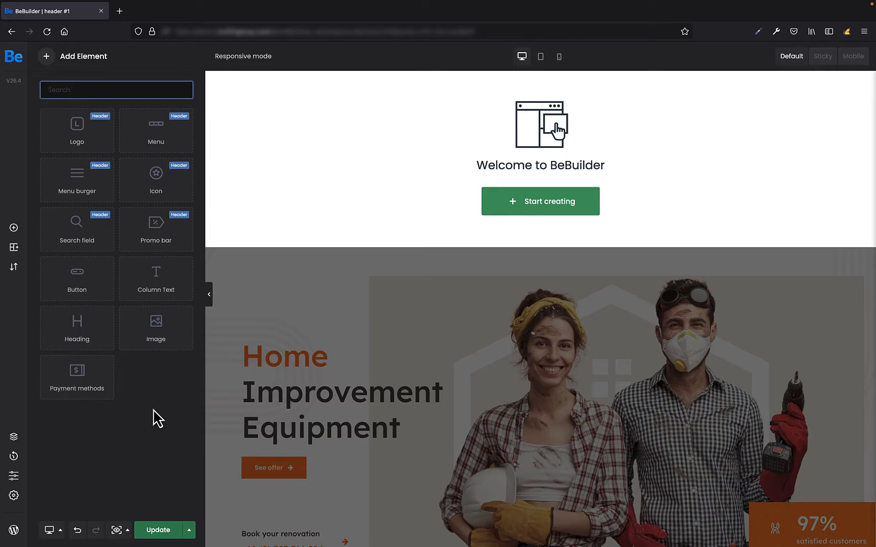
{"action": "mouse_move", "coordinate": [154, 415]}
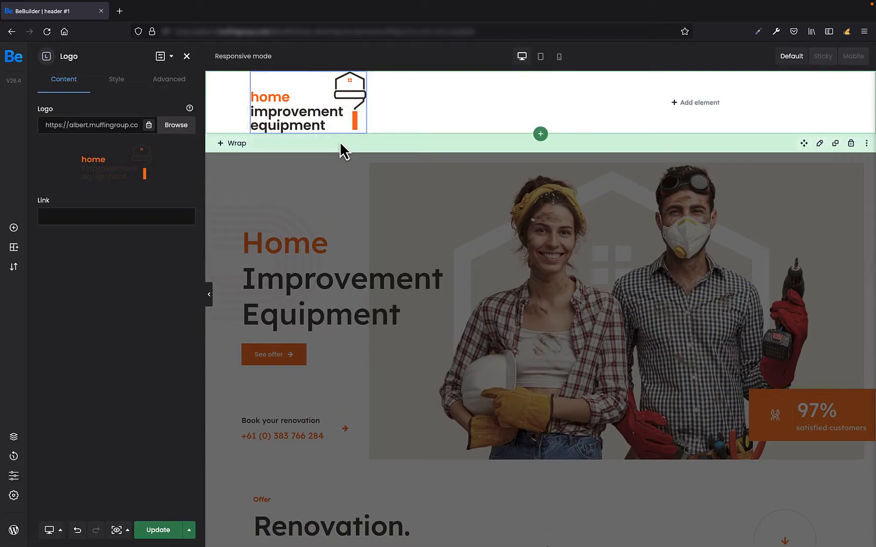
- Set the logo image to betheme-logo and add a left-aligned menu beside it
{"action": "left_click", "coordinate": [175, 124]}
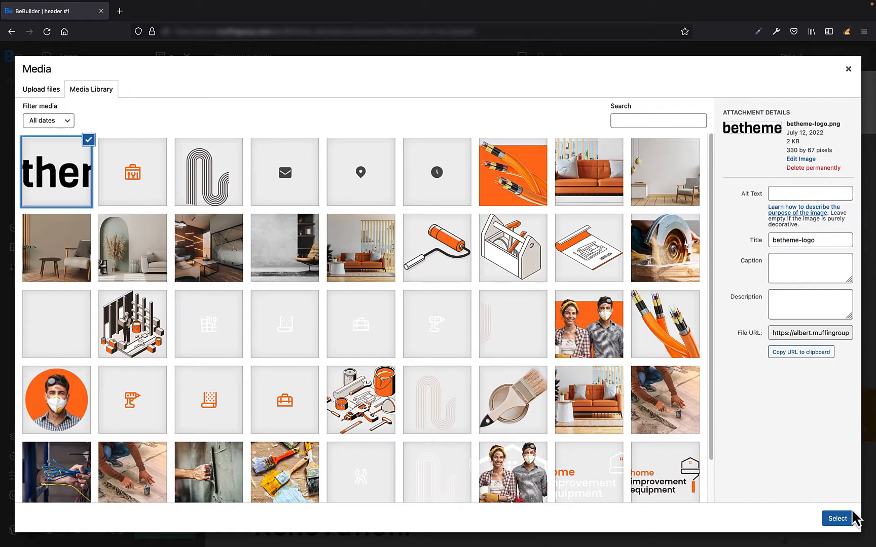
{"action": "left_click", "coordinate": [836, 518]}
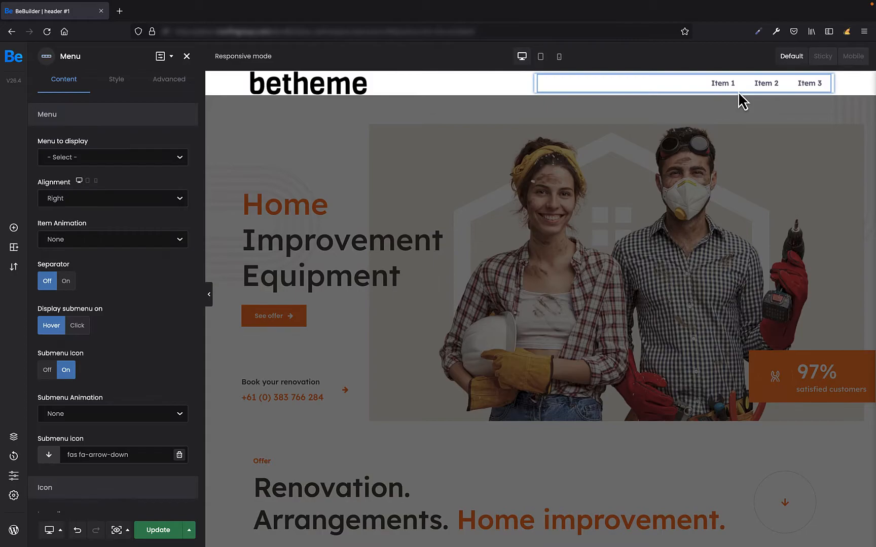
{"action": "left_click", "coordinate": [112, 198]}
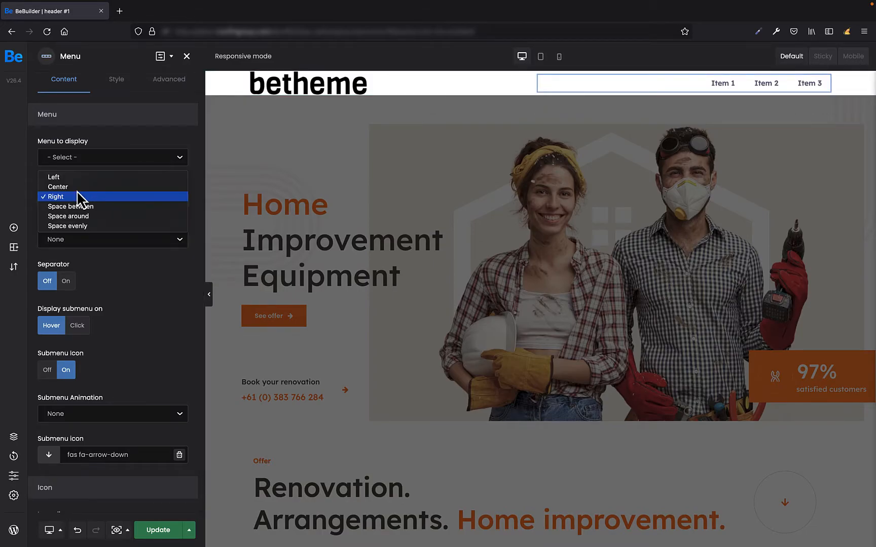
{"action": "left_click", "coordinate": [53, 176]}
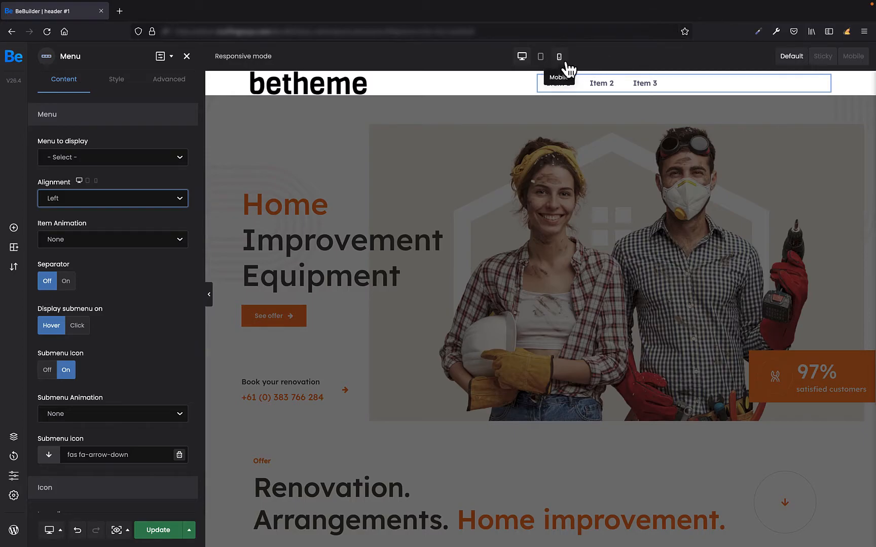
- In Mobile preview, toggle Hide on Mobile in the Menu's Responsive settings
{"action": "left_click", "coordinate": [558, 57]}
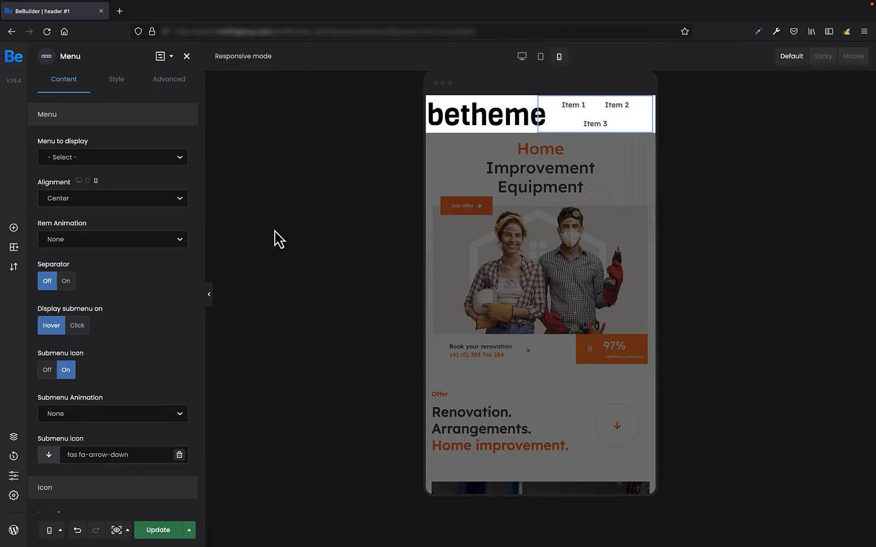
{"action": "left_click", "coordinate": [169, 79]}
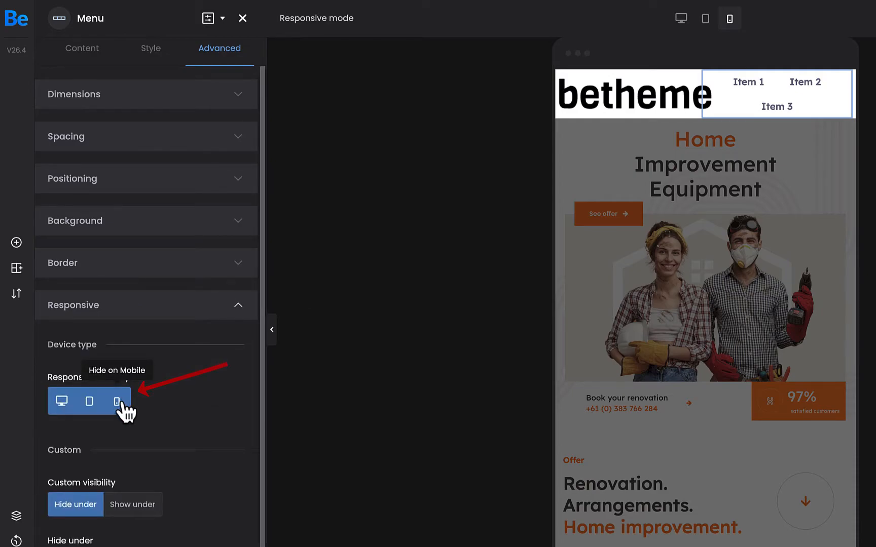
{"action": "left_click", "coordinate": [116, 401]}
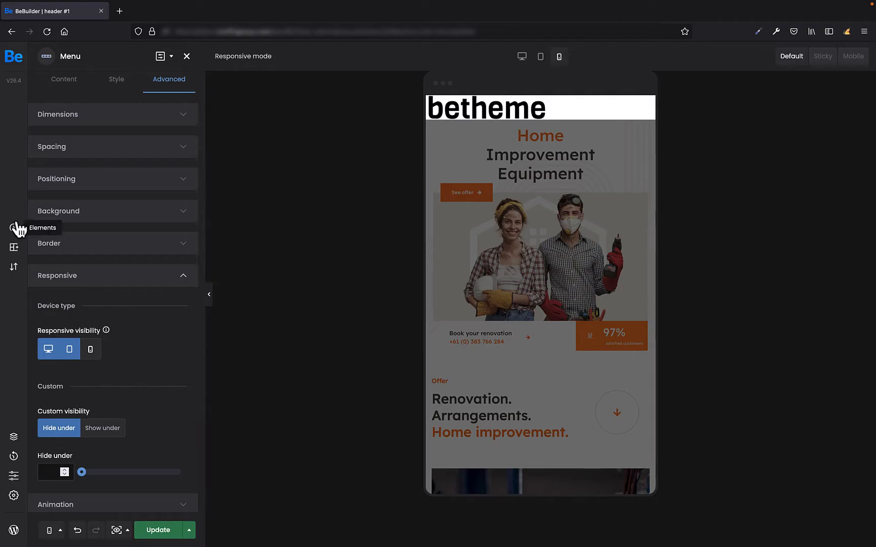
- Add a Menu burger beside the logo and set its Wrap's horizontal align to right
{"action": "left_click", "coordinate": [14, 228]}
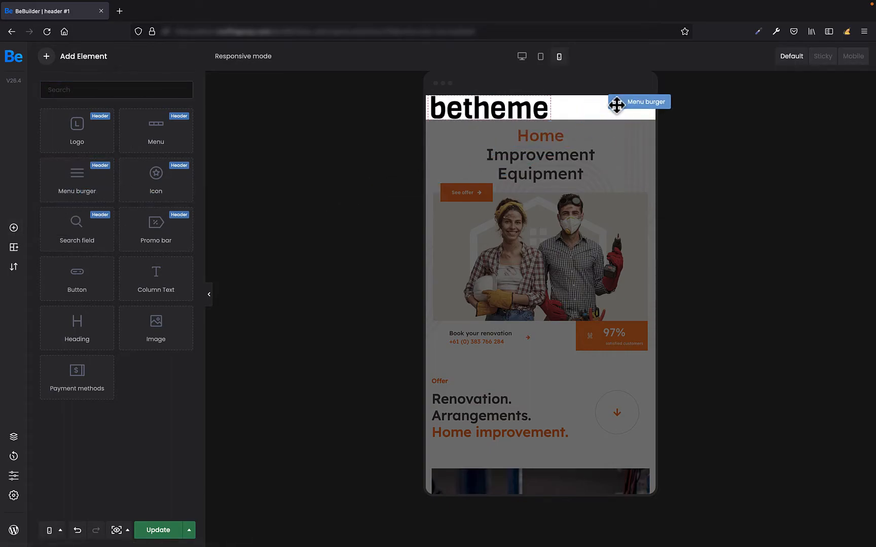
{"action": "left_click", "coordinate": [637, 102]}
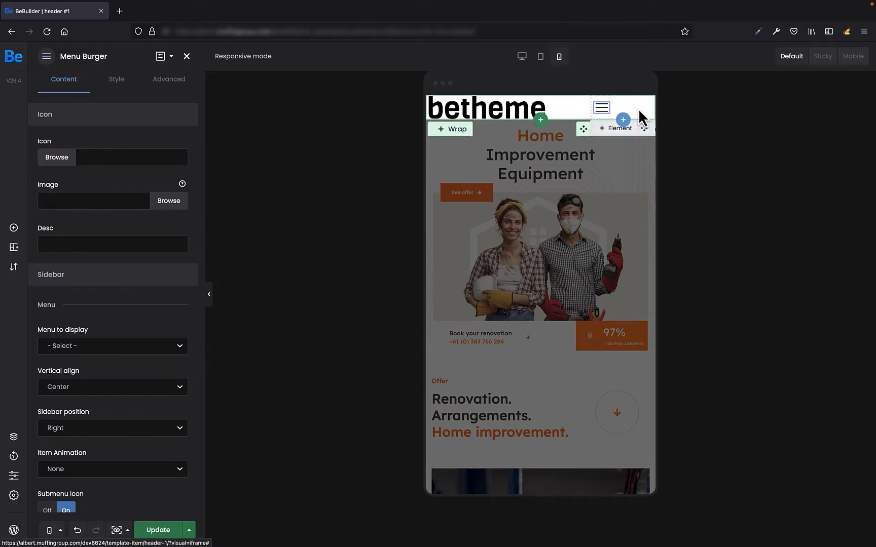
{"action": "left_click", "coordinate": [449, 129]}
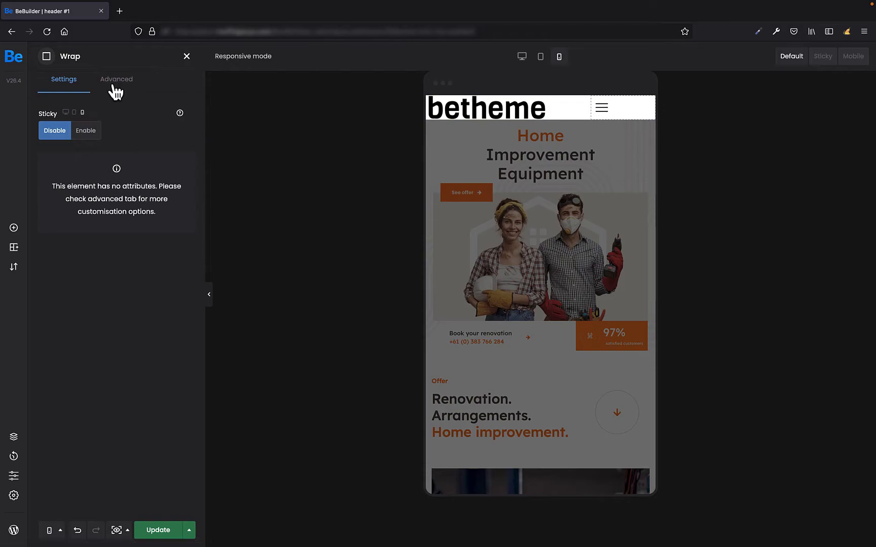
{"action": "left_click", "coordinate": [116, 79]}
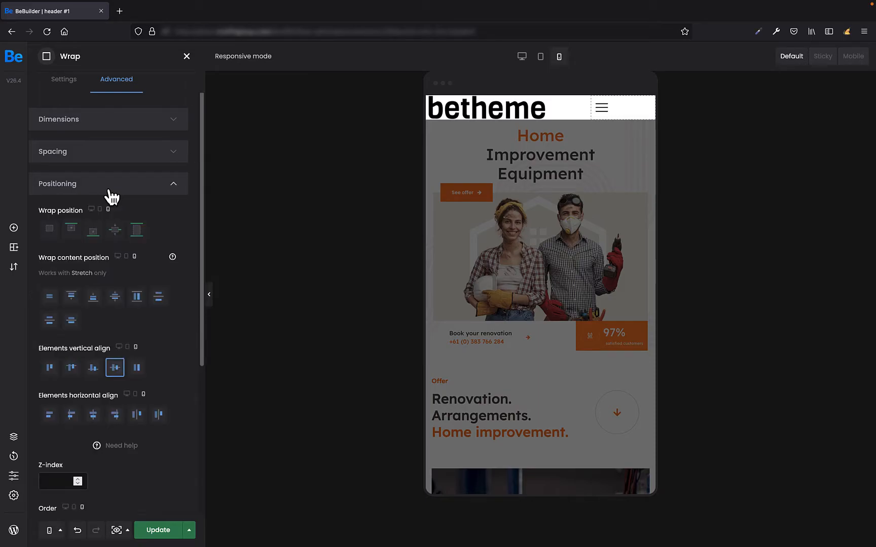
{"action": "mouse_move", "coordinate": [136, 415]}
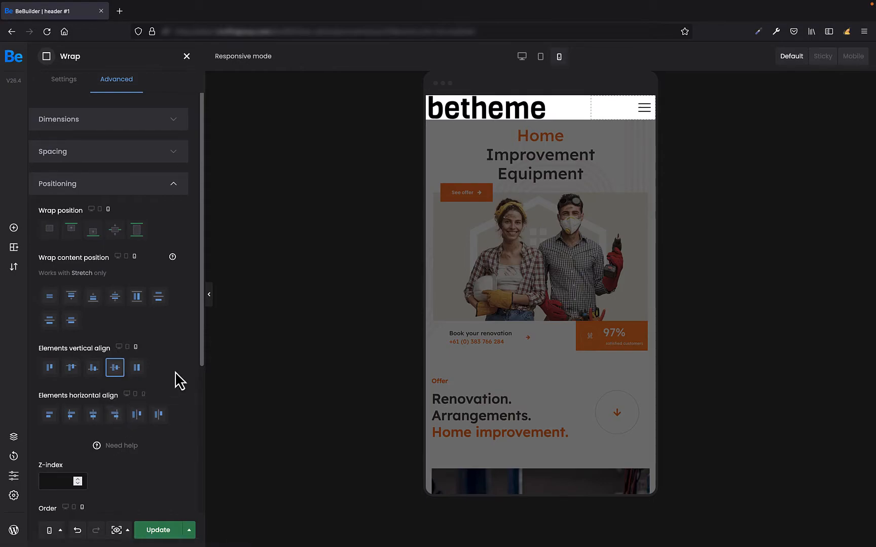
{"action": "left_click", "coordinate": [115, 415]}
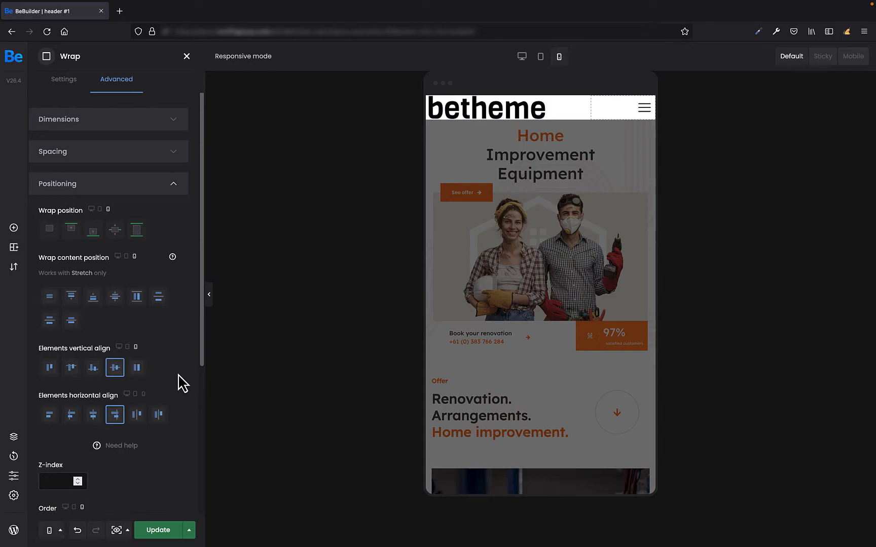
{"action": "mouse_move", "coordinate": [180, 372]}
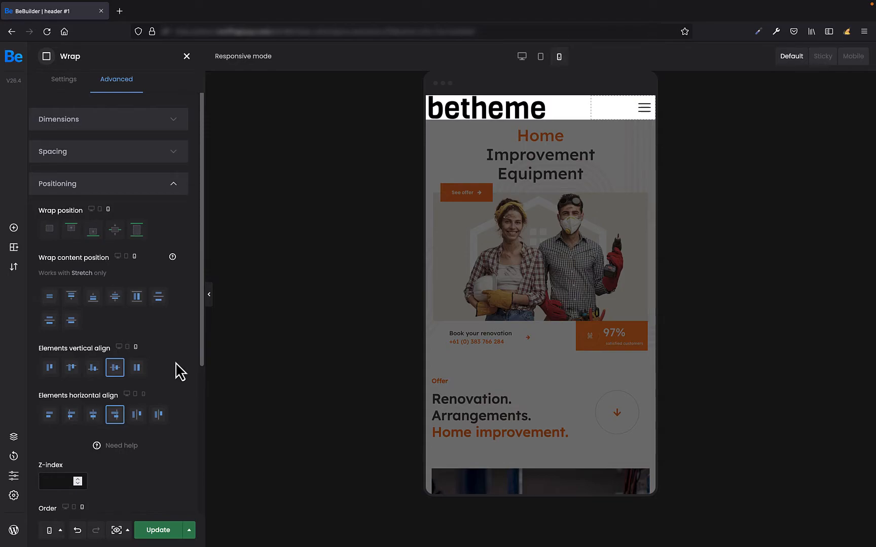
{"action": "mouse_move", "coordinate": [521, 56]}
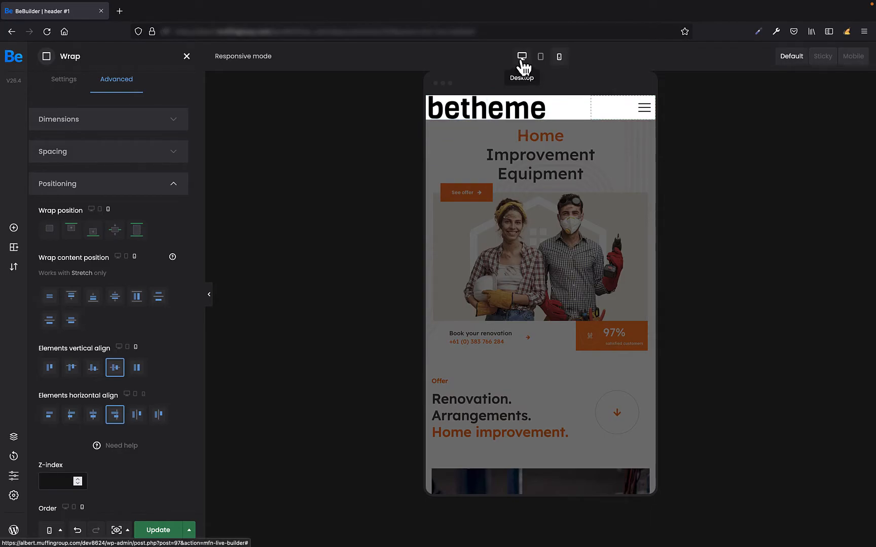
- Deselect desktop in the burger menu's responsive visibility, then preview on Mobile
{"action": "left_click", "coordinate": [521, 56]}
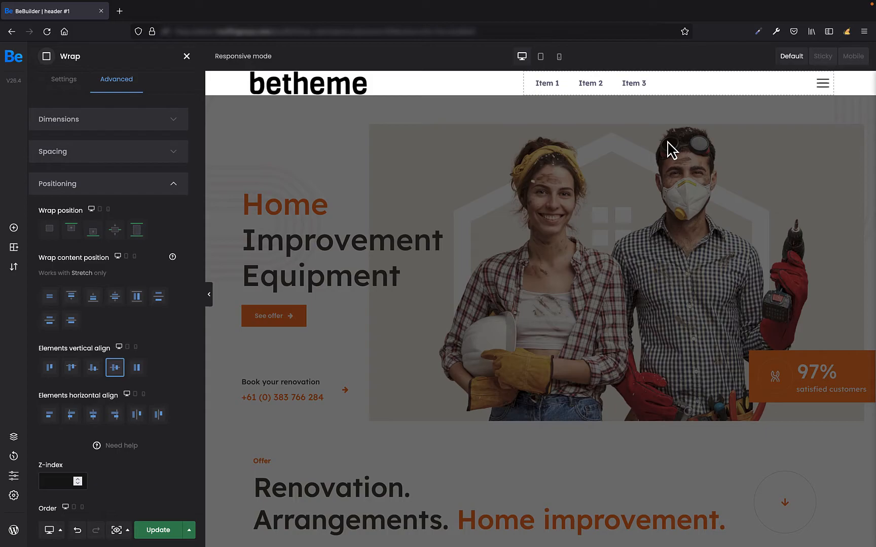
{"action": "mouse_move", "coordinate": [670, 152]}
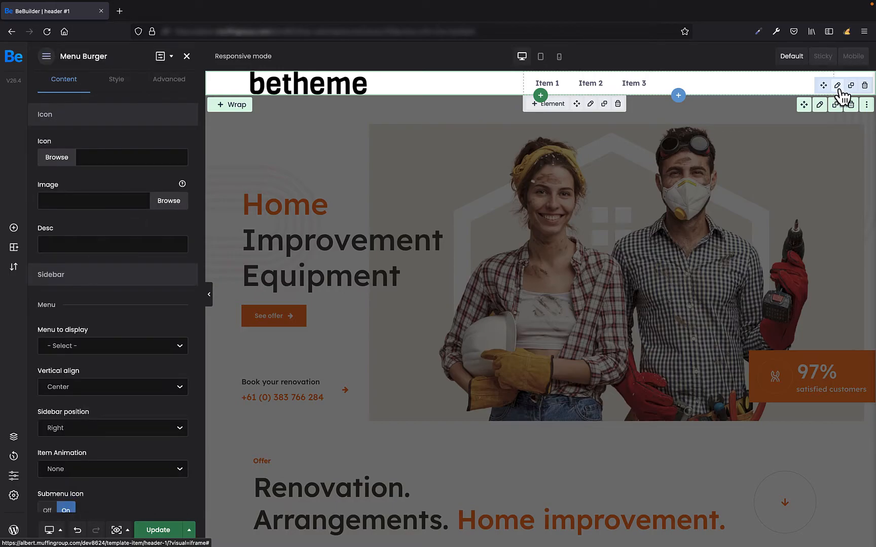
{"action": "left_click", "coordinate": [169, 78]}
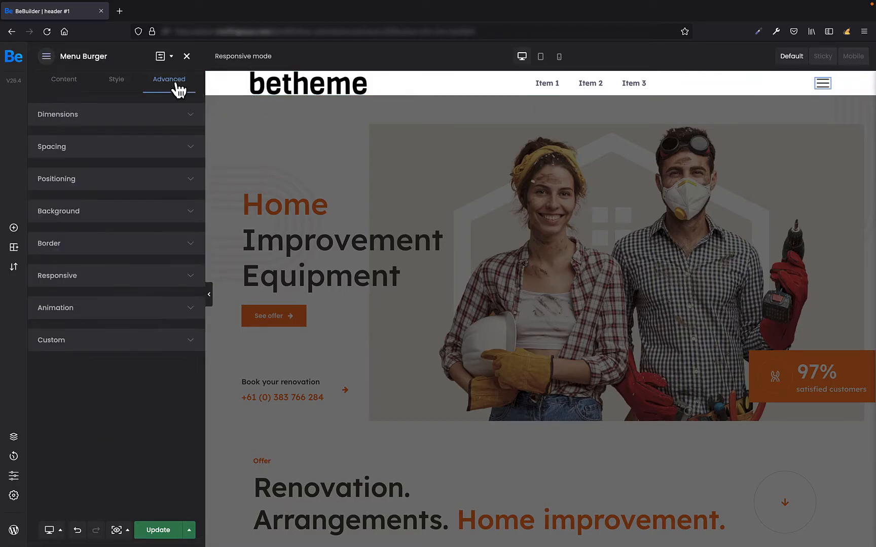
{"action": "left_click", "coordinate": [112, 275]}
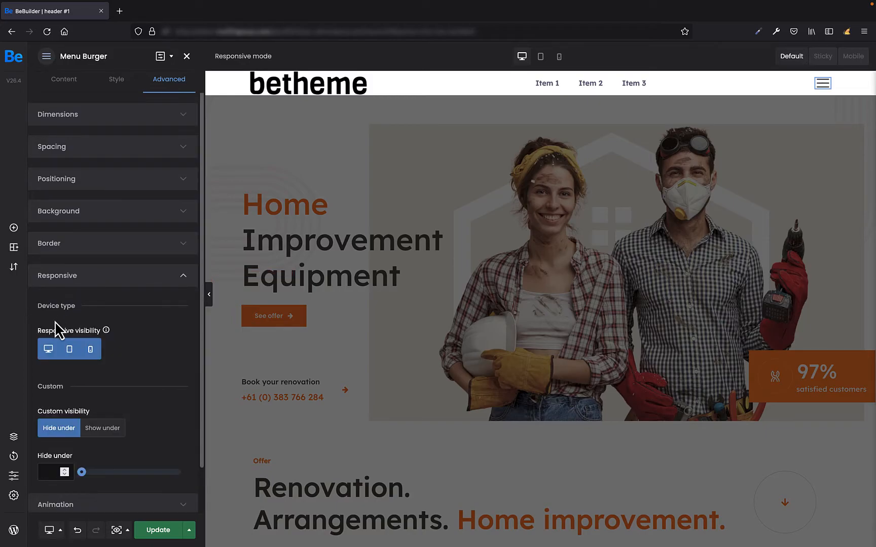
{"action": "mouse_move", "coordinate": [48, 349]}
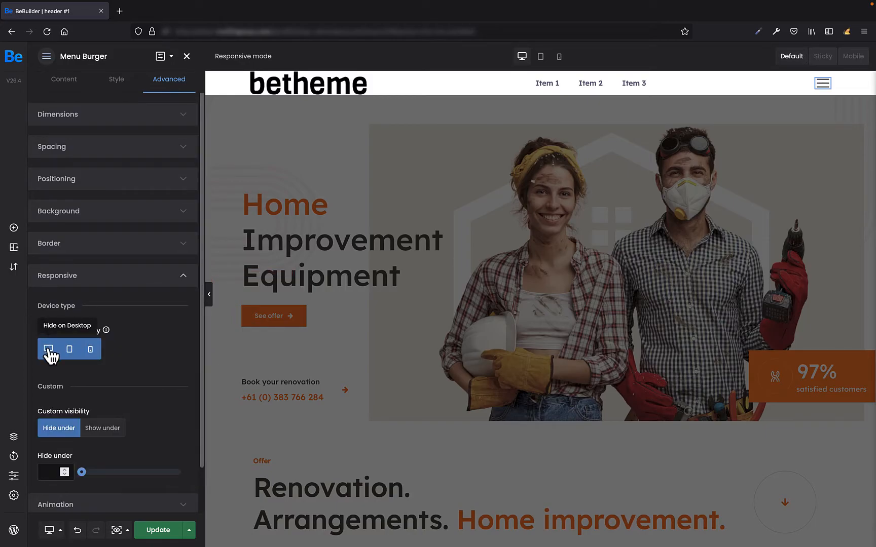
{"action": "left_click", "coordinate": [48, 349]}
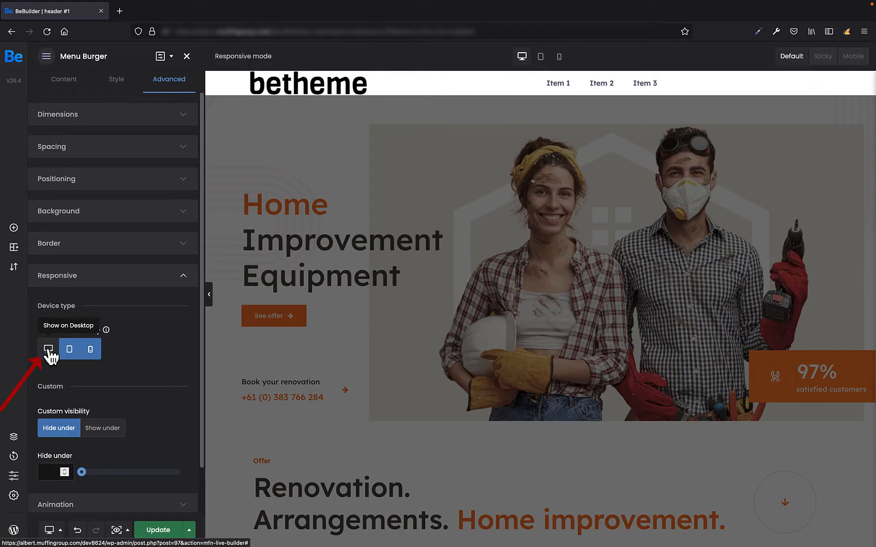
{"action": "left_click", "coordinate": [48, 349]}
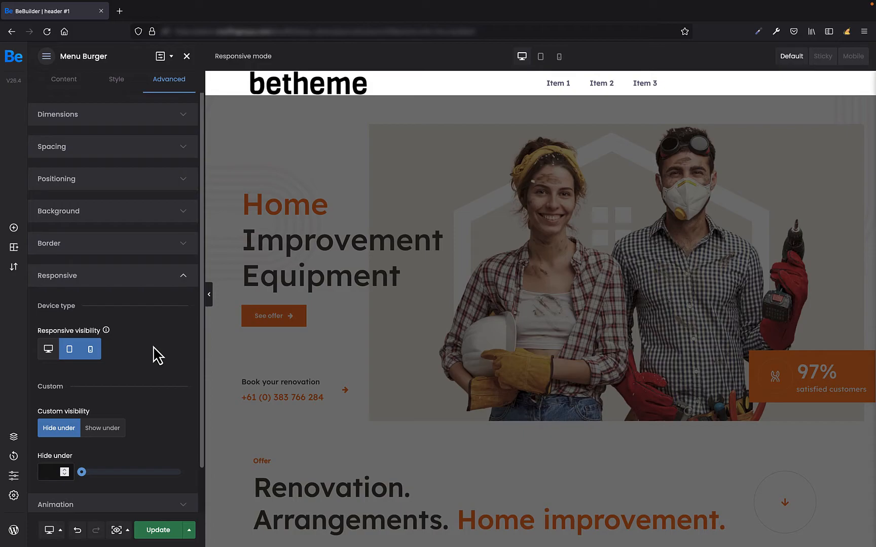
{"action": "mouse_move", "coordinate": [484, 17]}
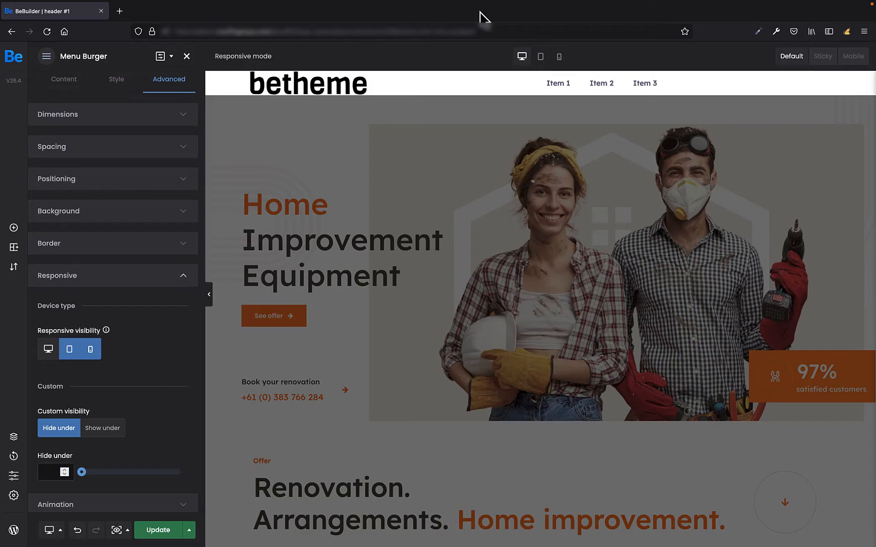
{"action": "left_click", "coordinate": [558, 56]}
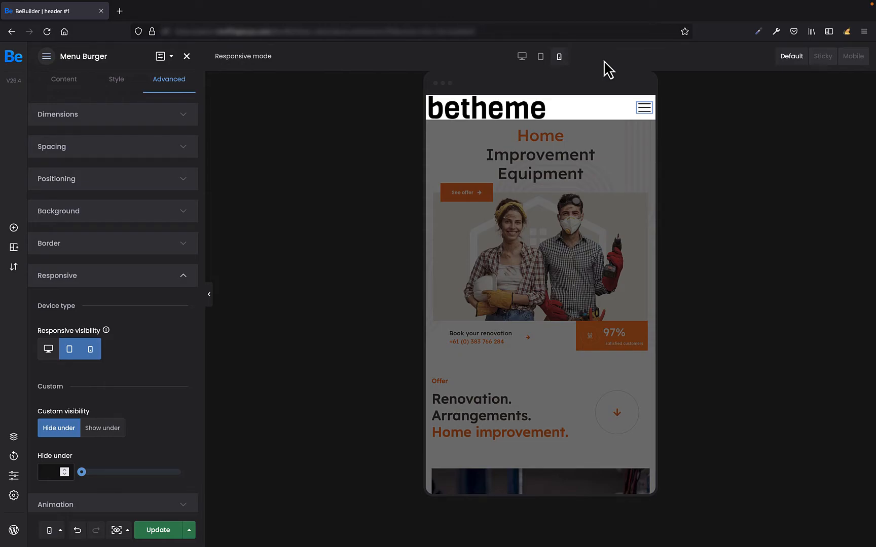
{"action": "mouse_move", "coordinate": [12, 476]}
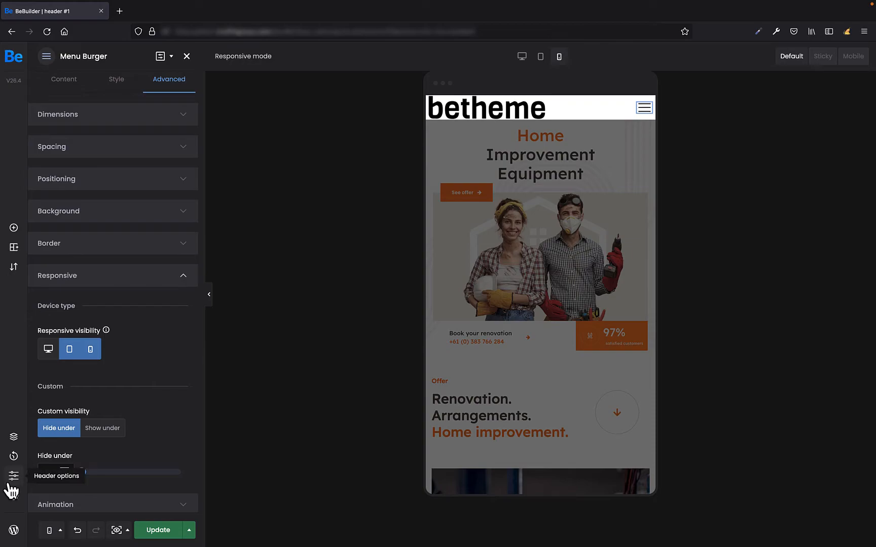
- Set Header options' Mobile header Status to Enabled and start creating the mobile header
{"action": "left_click", "coordinate": [12, 476]}
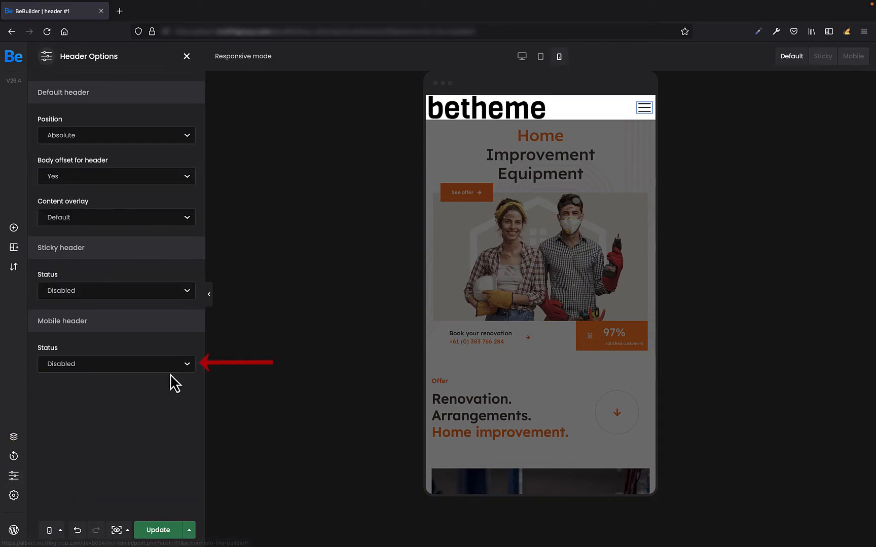
{"action": "left_click", "coordinate": [116, 364]}
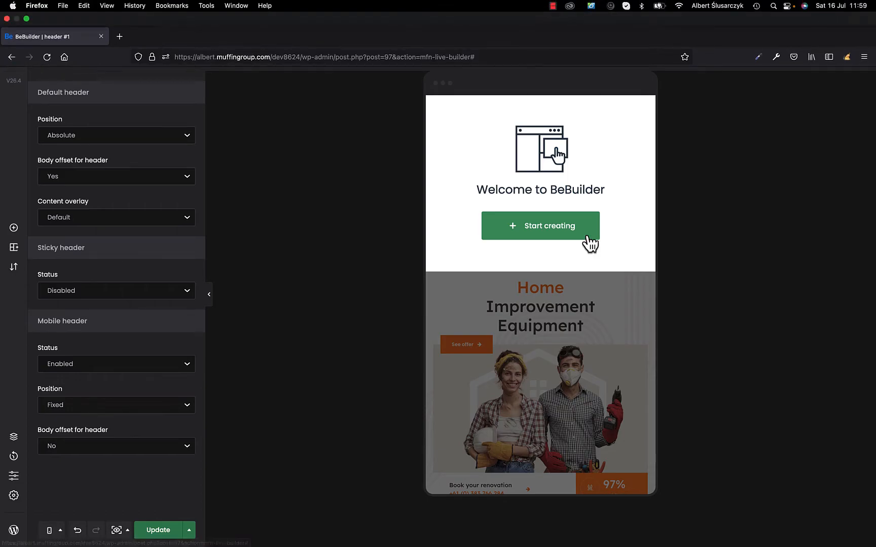
{"action": "left_click", "coordinate": [540, 226]}
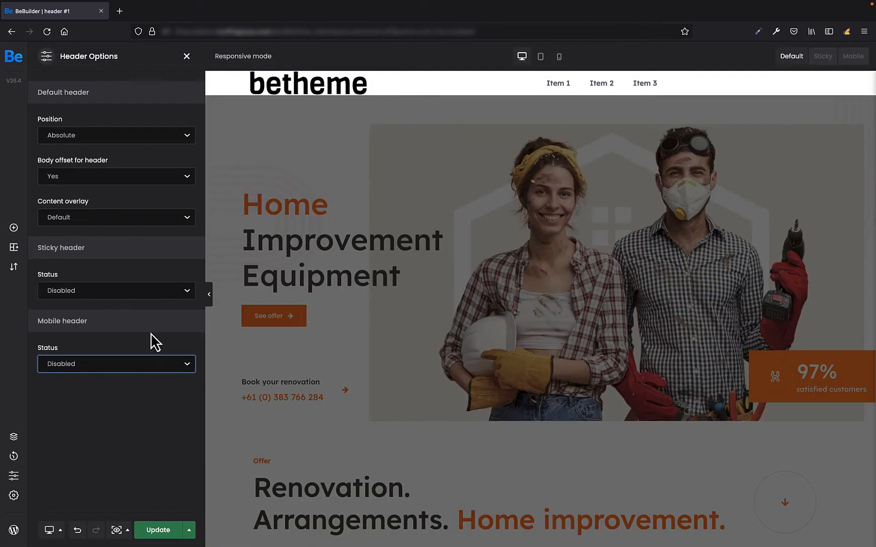
{"action": "left_click", "coordinate": [559, 56]}
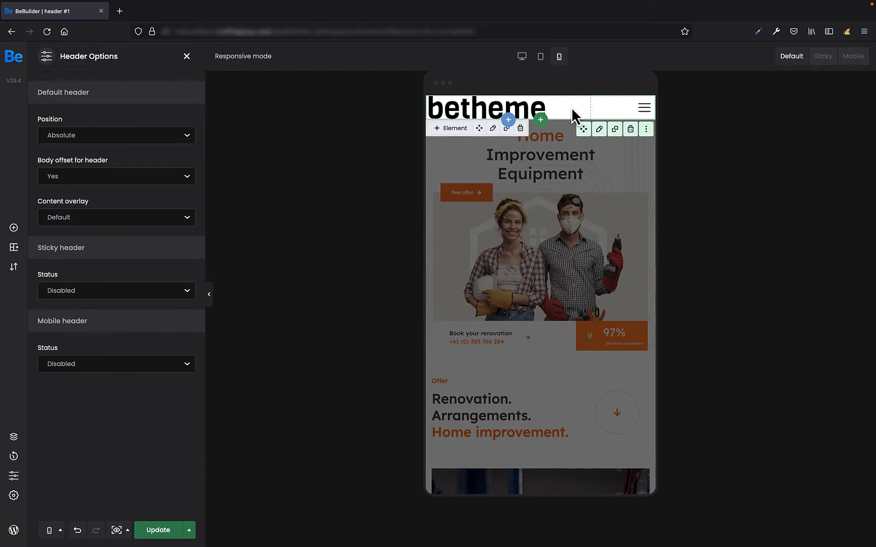
{"action": "left_click", "coordinate": [116, 363]}
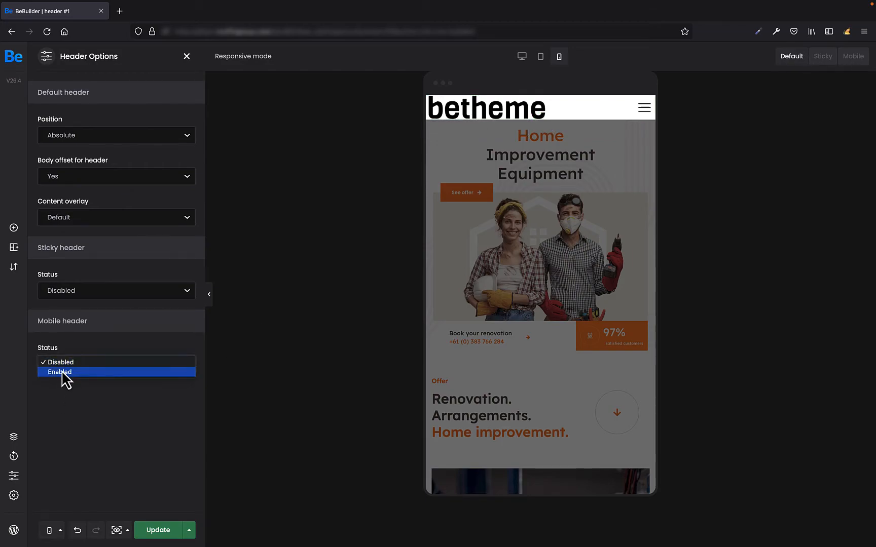
{"action": "left_click", "coordinate": [60, 372]}
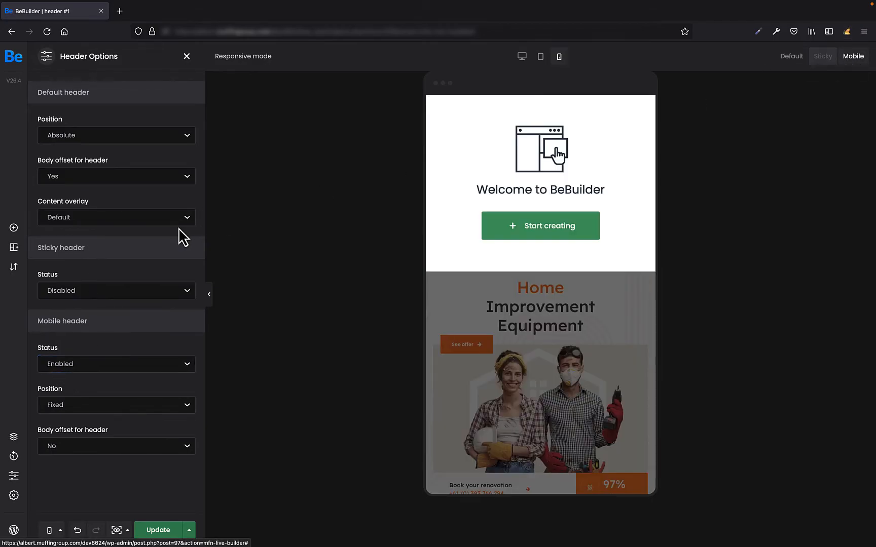
{"action": "left_click", "coordinate": [13, 228]}
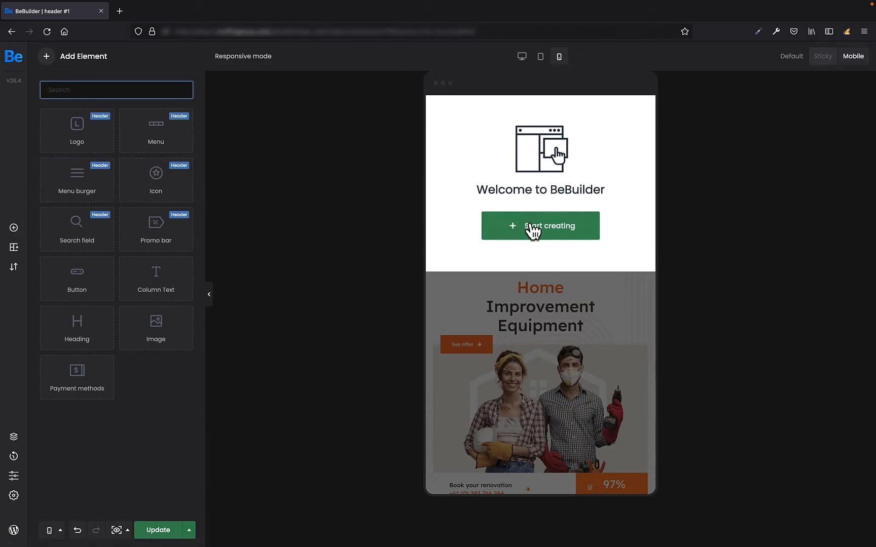
- Place a phone icon, centred betheme logo and right-aligned burger menu in the mobile header
{"action": "left_click", "coordinate": [540, 226]}
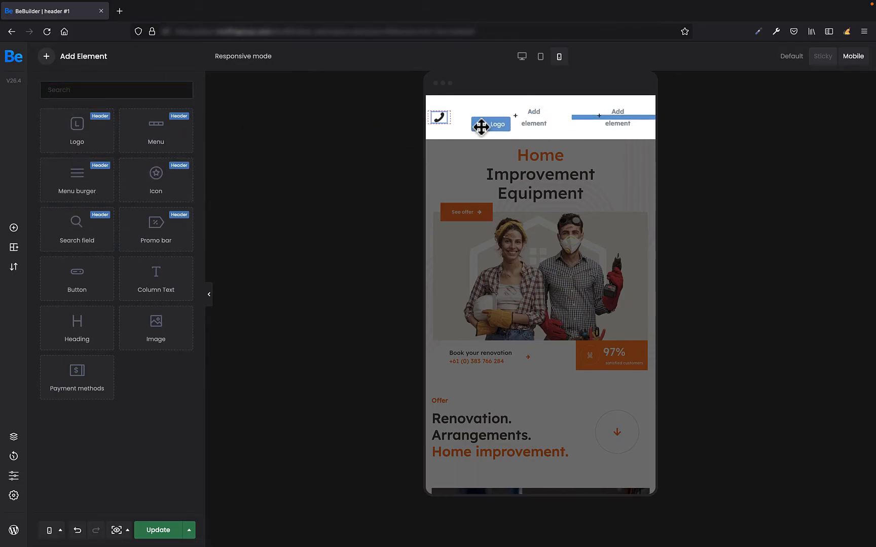
{"action": "left_click", "coordinate": [494, 125]}
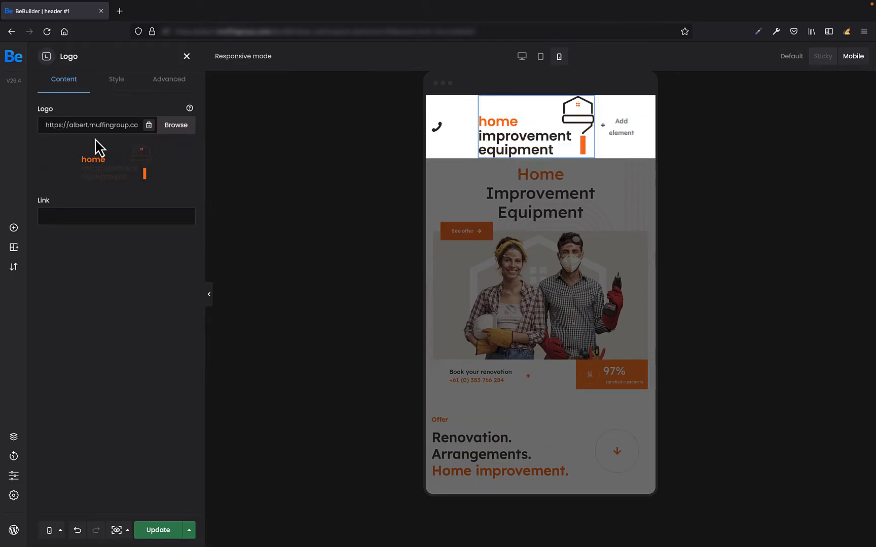
{"action": "left_click", "coordinate": [175, 125]}
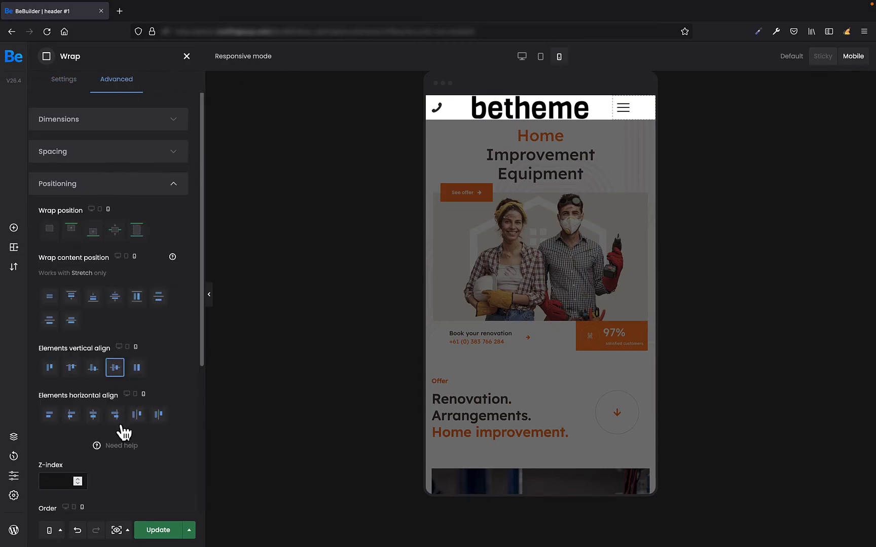
{"action": "left_click", "coordinate": [114, 415]}
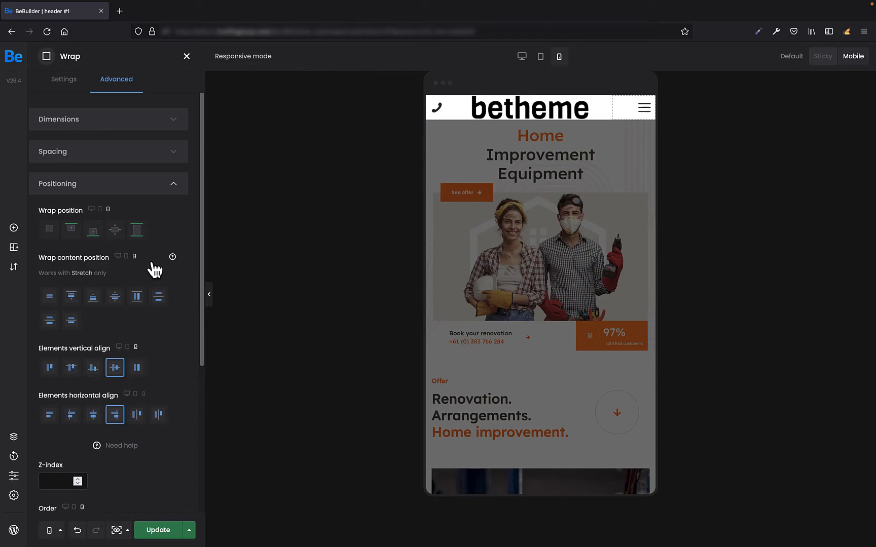
- Check the header in Desktop preview, then switch back to Mobile preview
{"action": "left_click", "coordinate": [522, 56]}
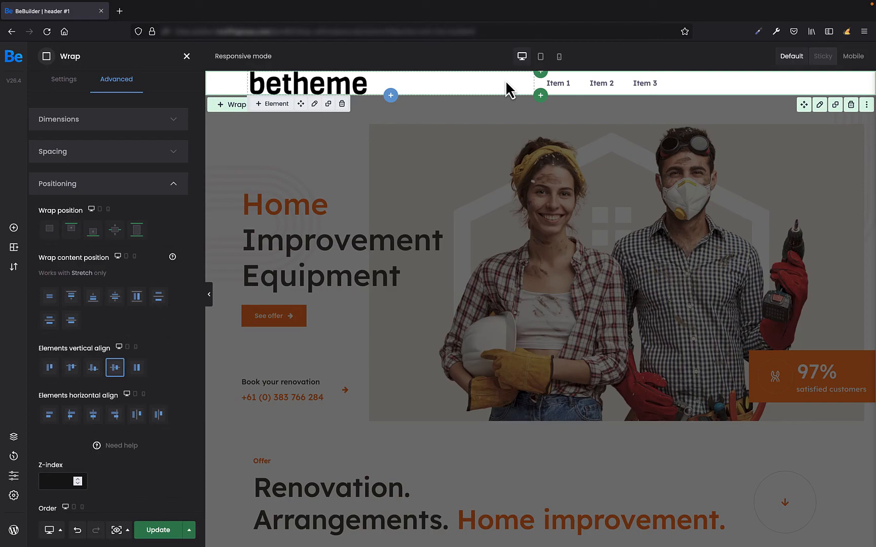
{"action": "left_click", "coordinate": [558, 55]}
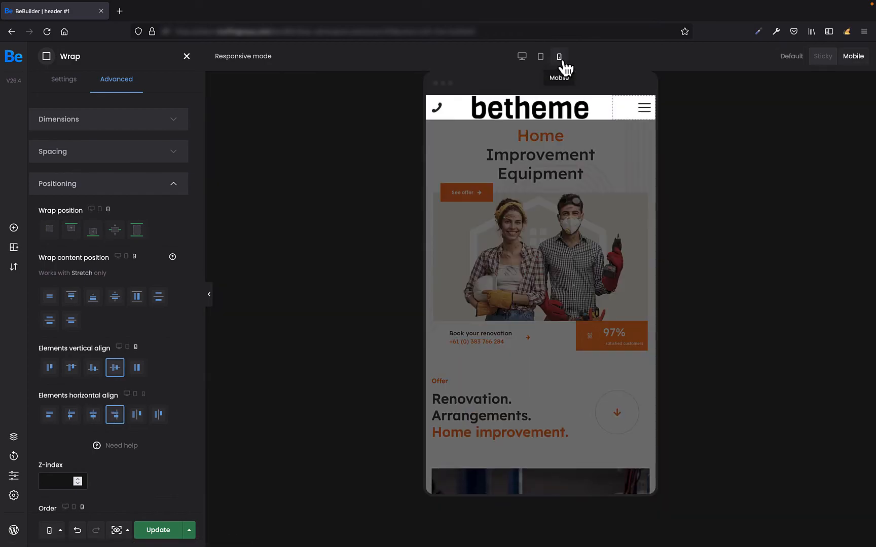